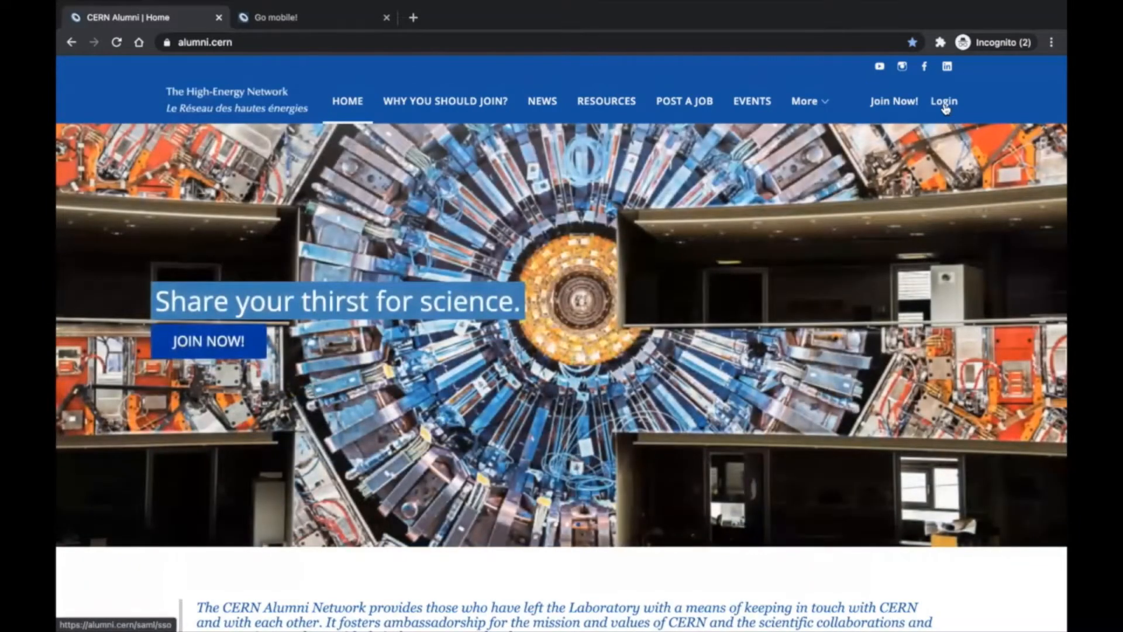
Go from alumni.cern's top-navigation Login to the CERN Single Sign-On page.
click(942, 101)
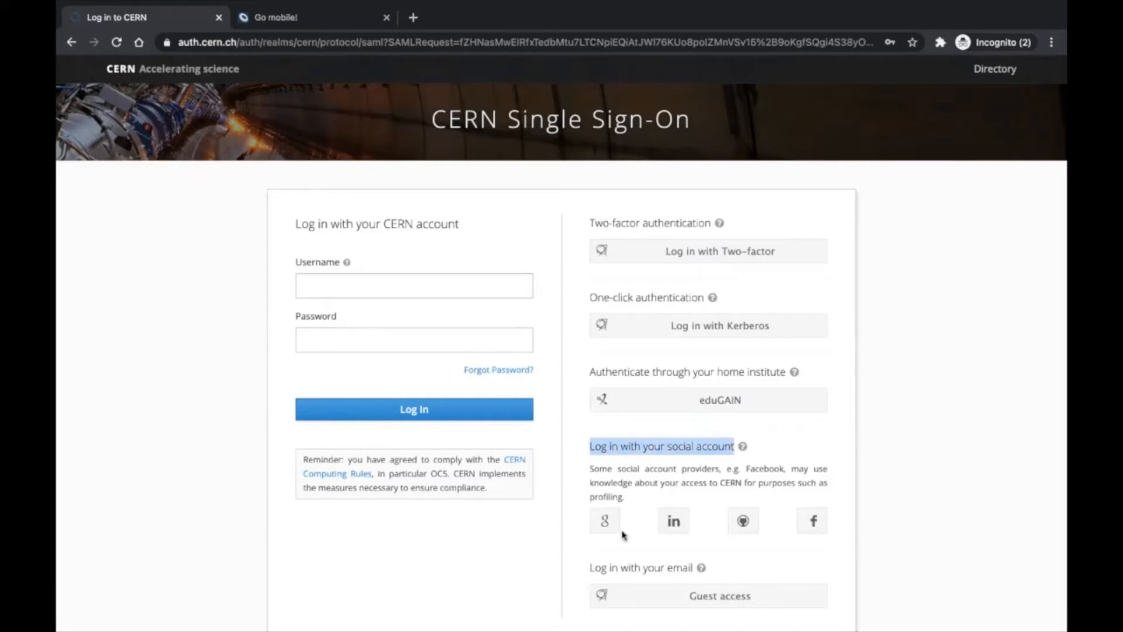
mouse_move(811, 520)
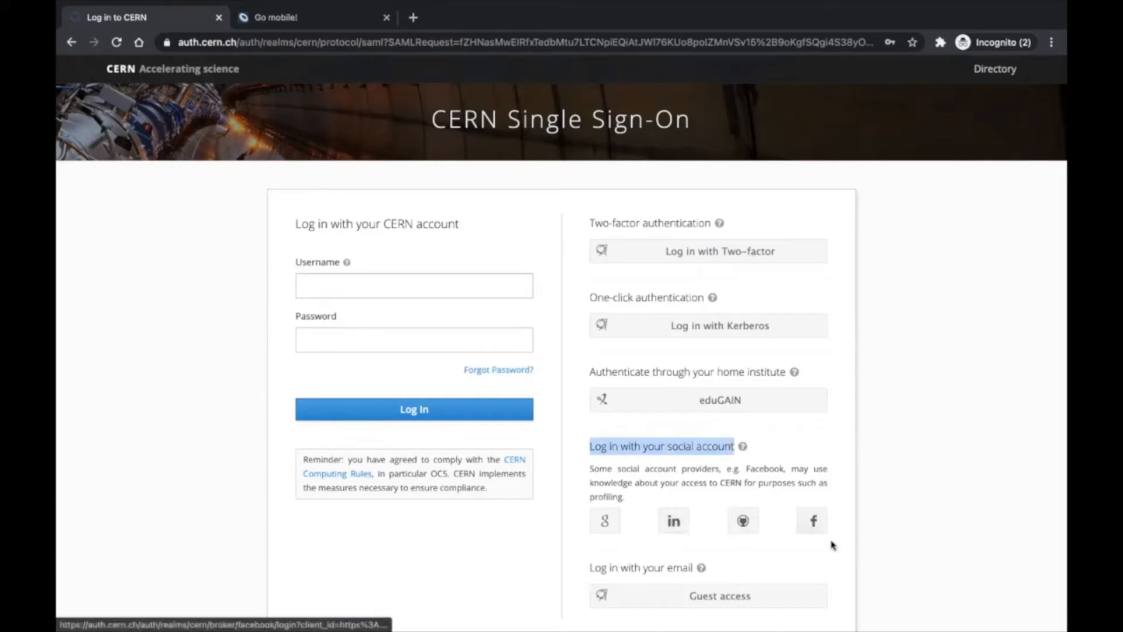
mouse_move(878, 563)
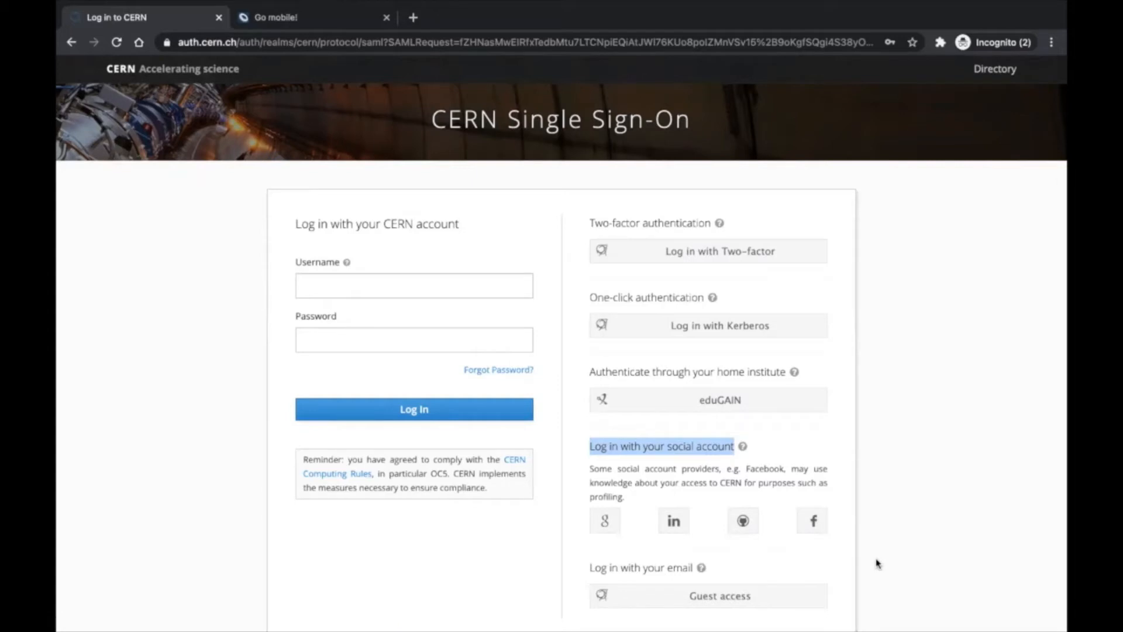
mouse_move(871, 567)
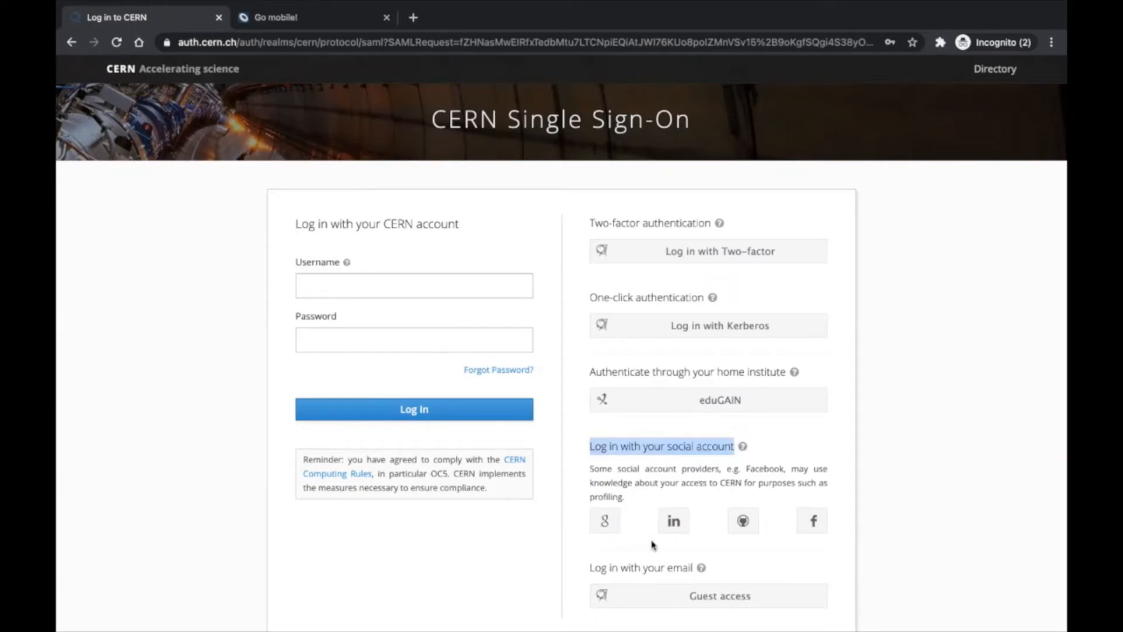
mouse_move(591, 566)
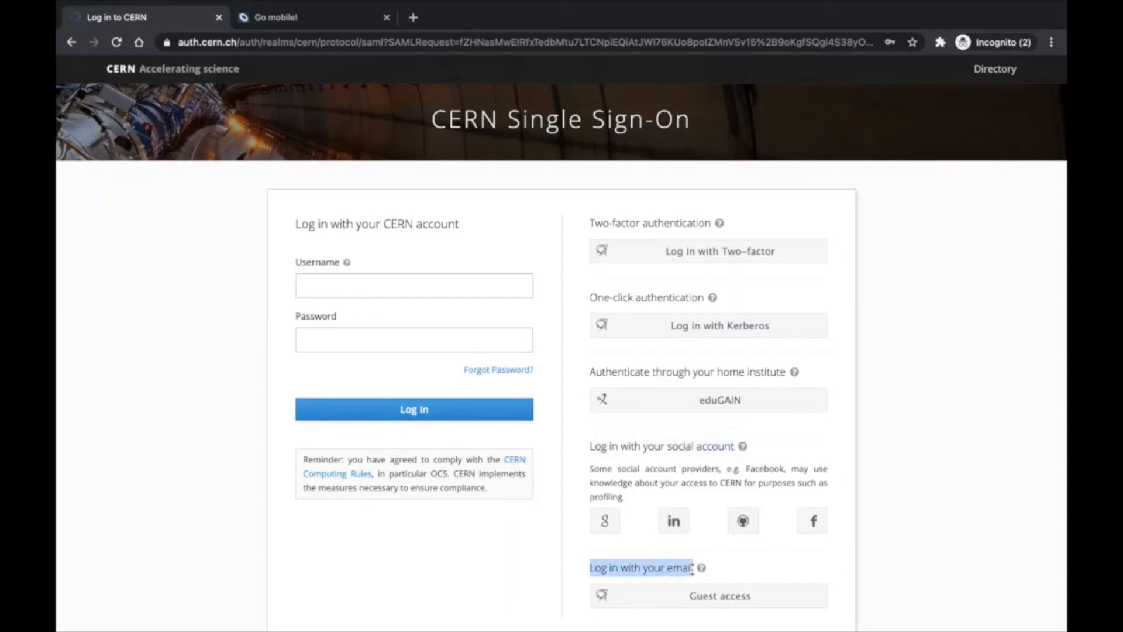
scroll(down, 3)
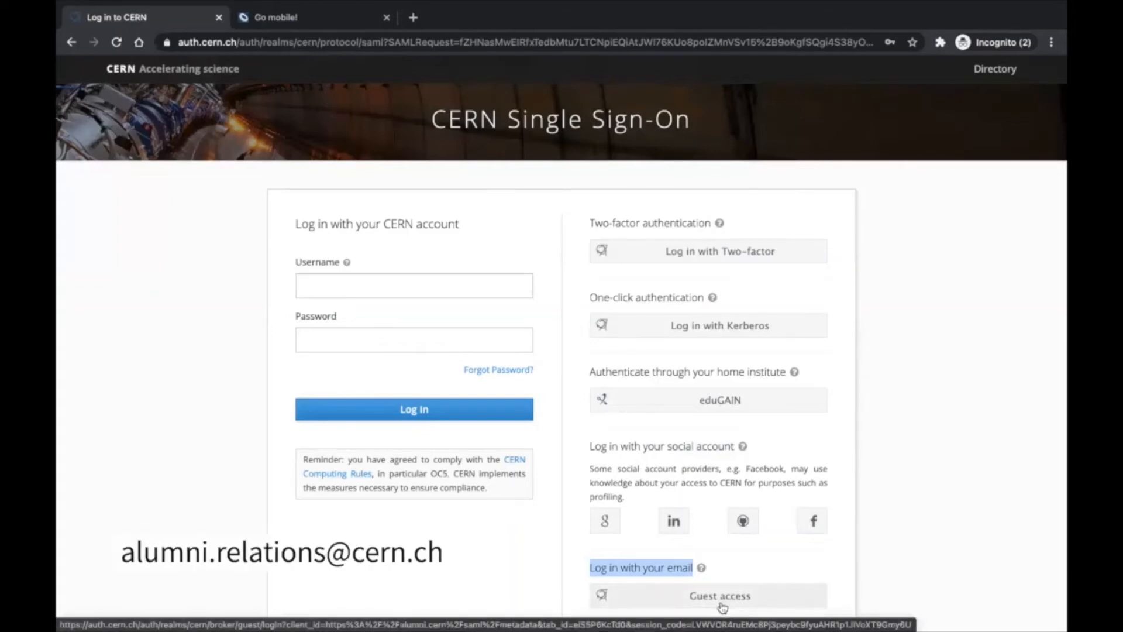
mouse_move(723, 594)
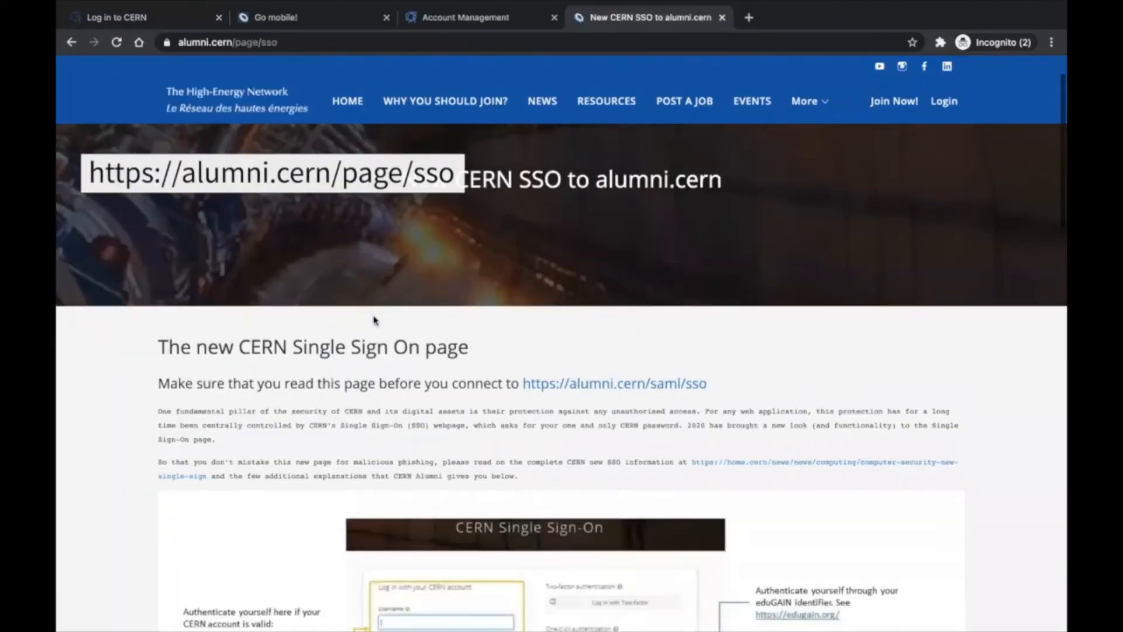
Switch to the Go mobile! page and scroll past the App Store and Google Play badges.
scroll(down, 3)
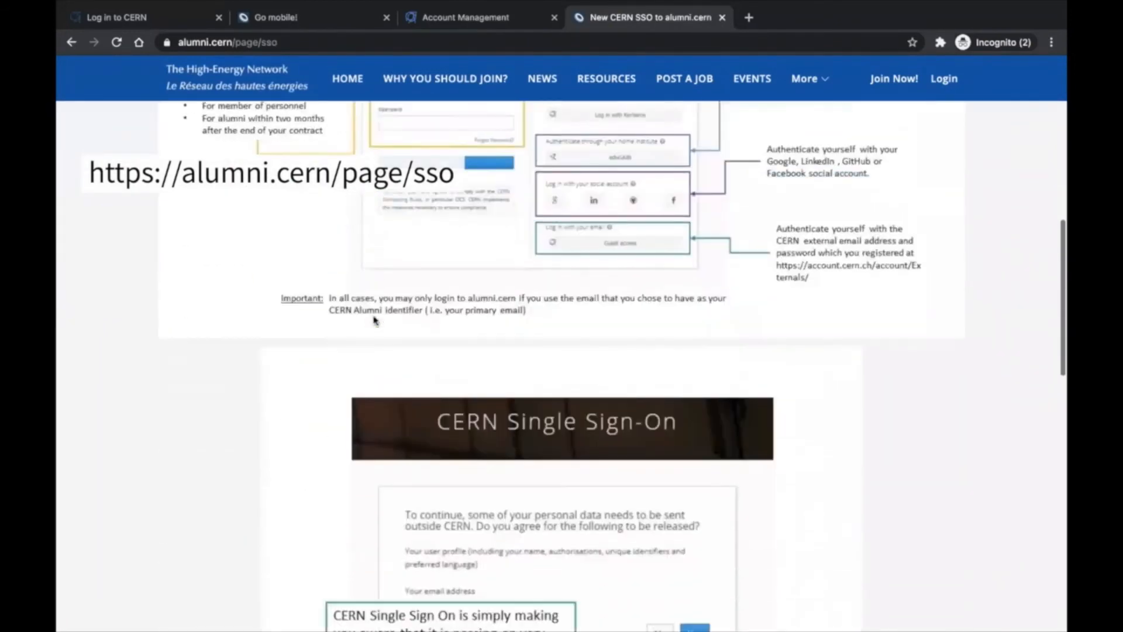
click(275, 17)
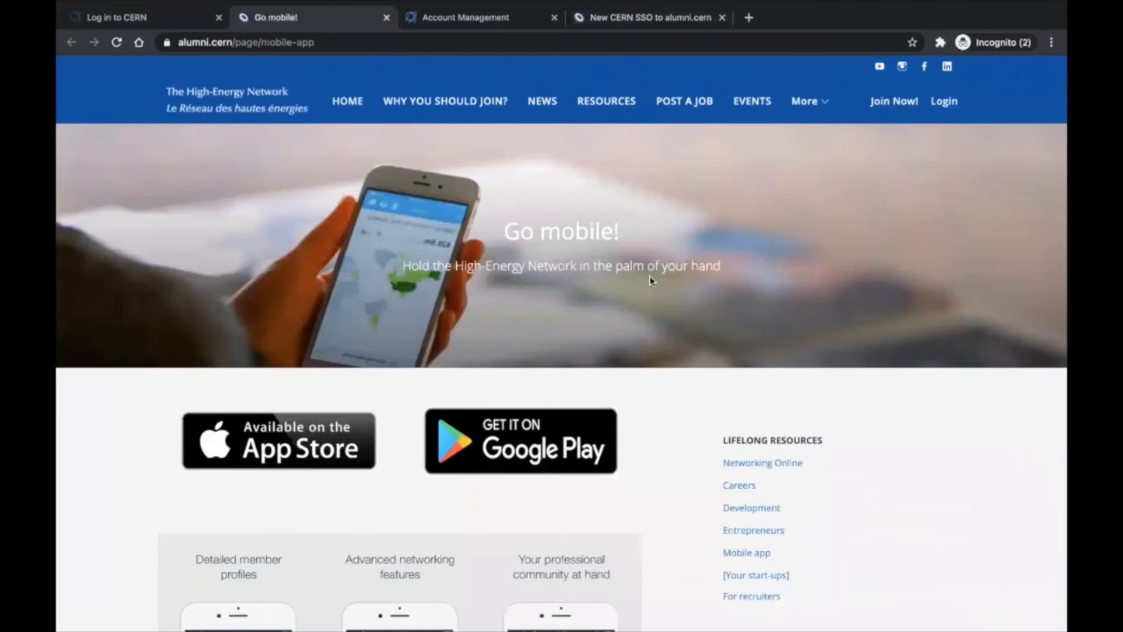
scroll(down, 3)
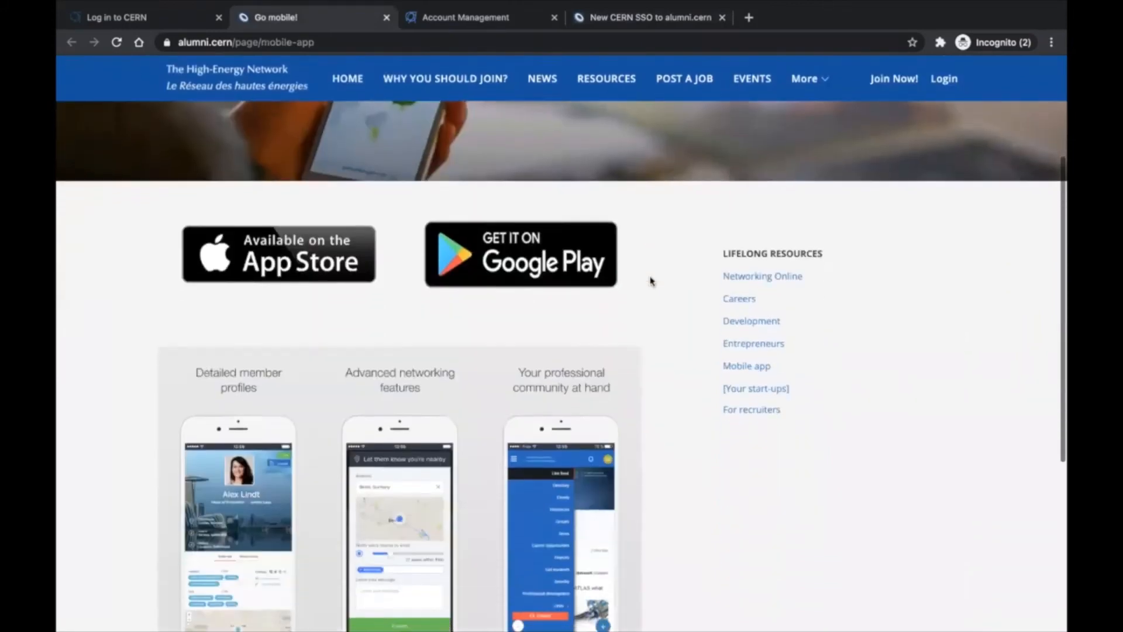
scroll(down, 3)
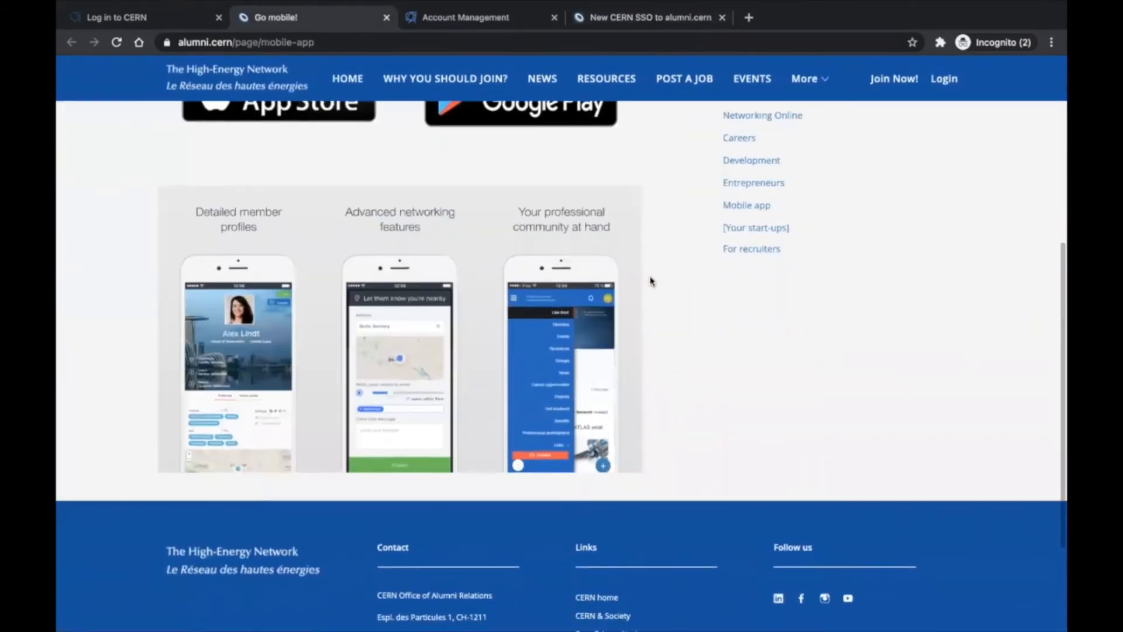
scroll(down, 3)
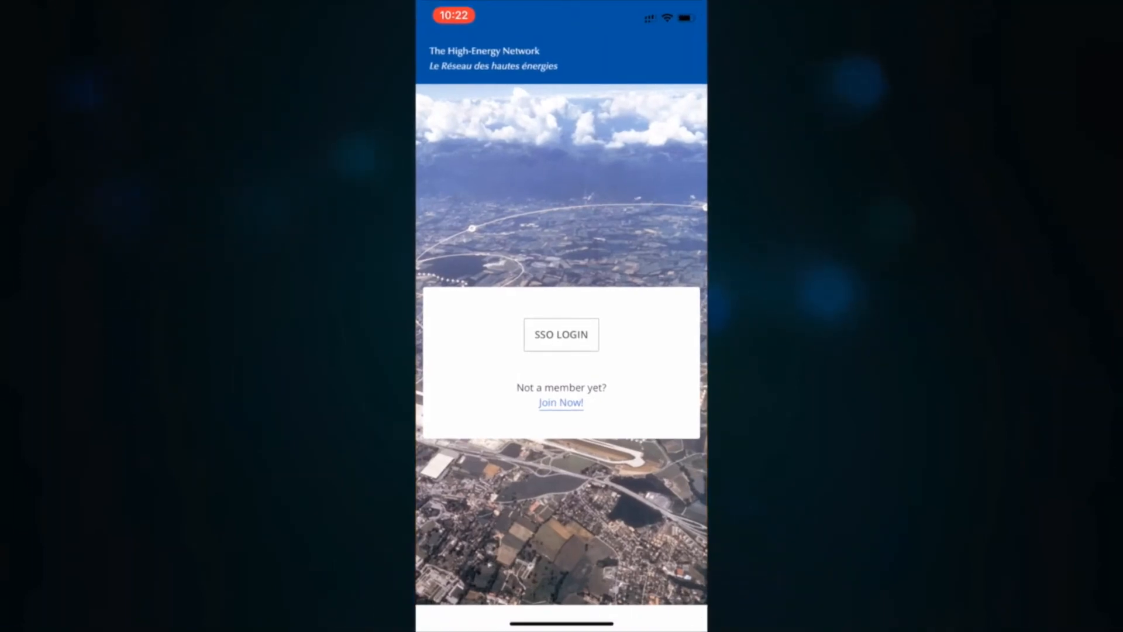
Sign in via SSO LOGIN in the app and scroll to the social and Guest access options.
click(561, 334)
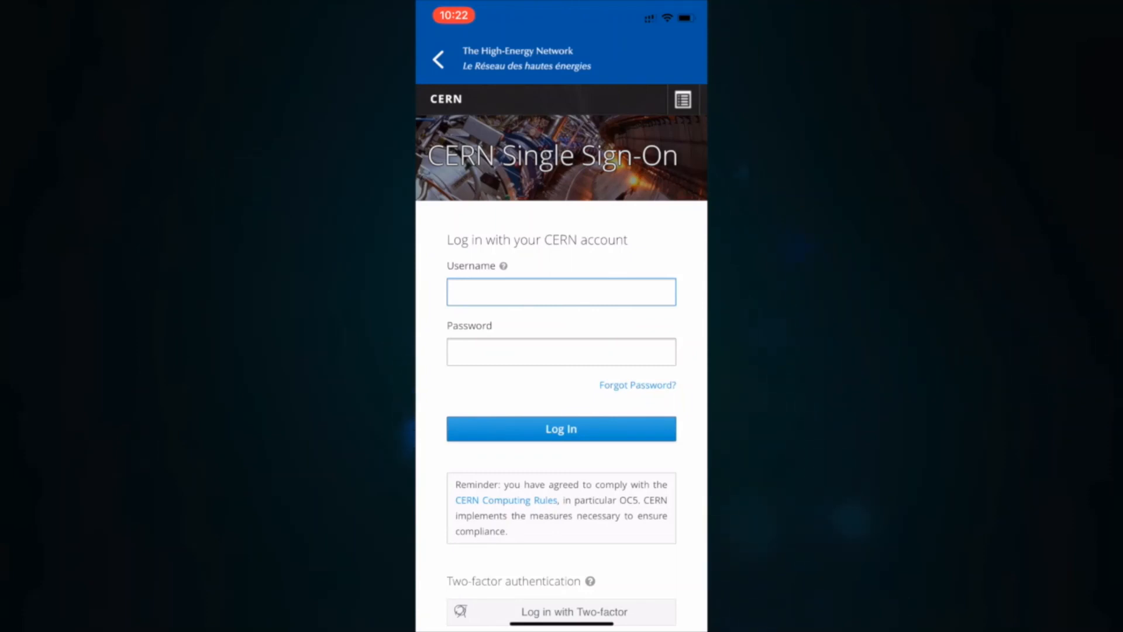
scroll(down, 3)
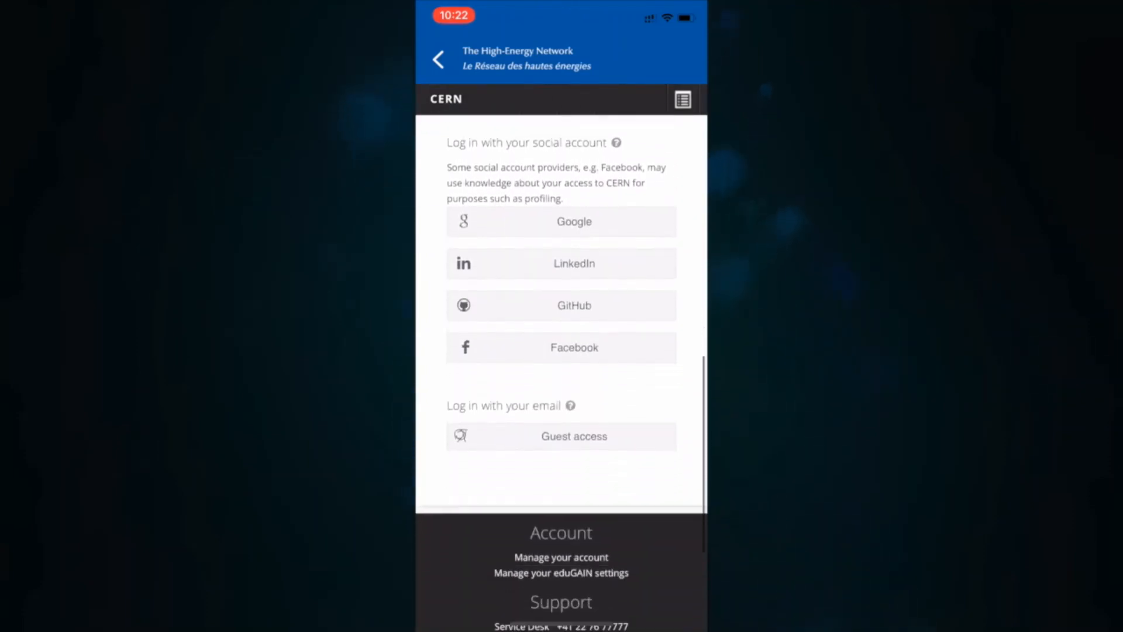